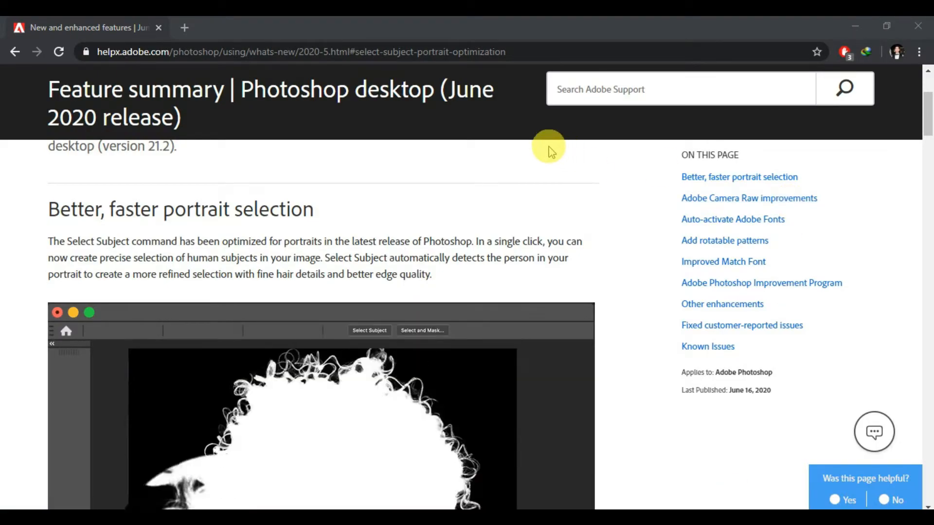
Return to the beach photo with Object Selection active and Select Subject on the man.
{"action": "scroll", "scroll_direction": "up", "scroll_amount": 3}
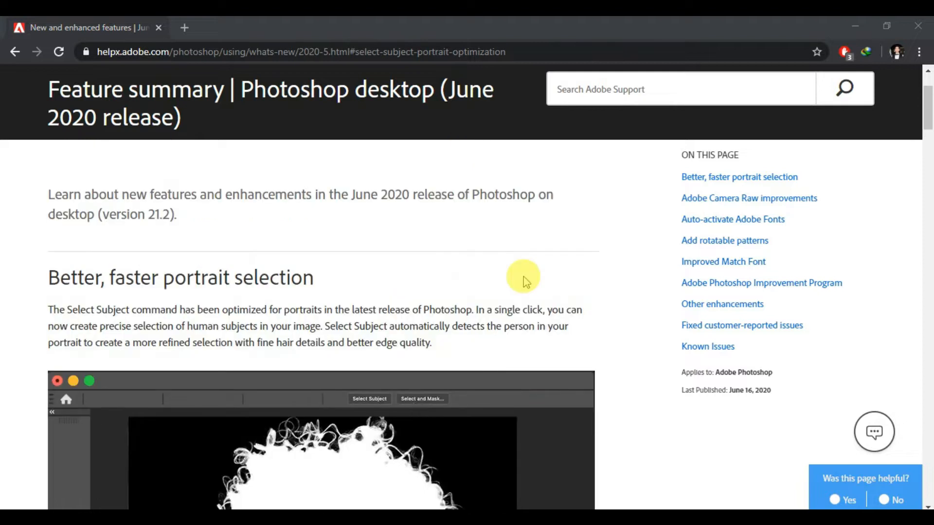
{"action": "mouse_move", "coordinate": [477, 243]}
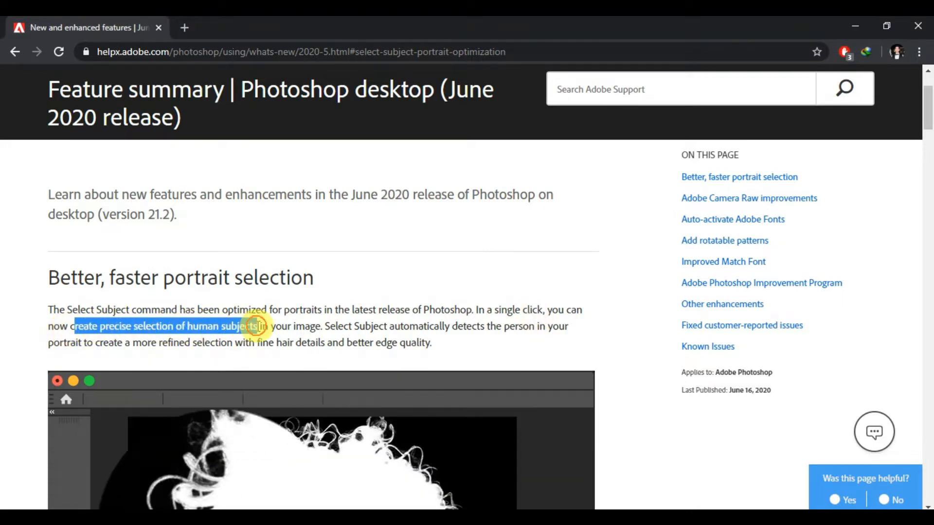
{"action": "scroll", "scroll_direction": "down", "scroll_amount": 3}
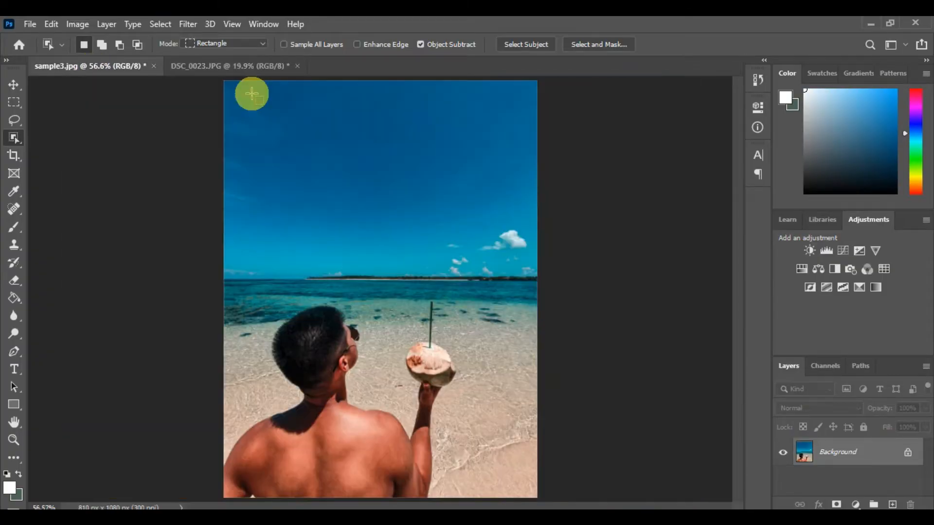
{"action": "mouse_move", "coordinate": [230, 173]}
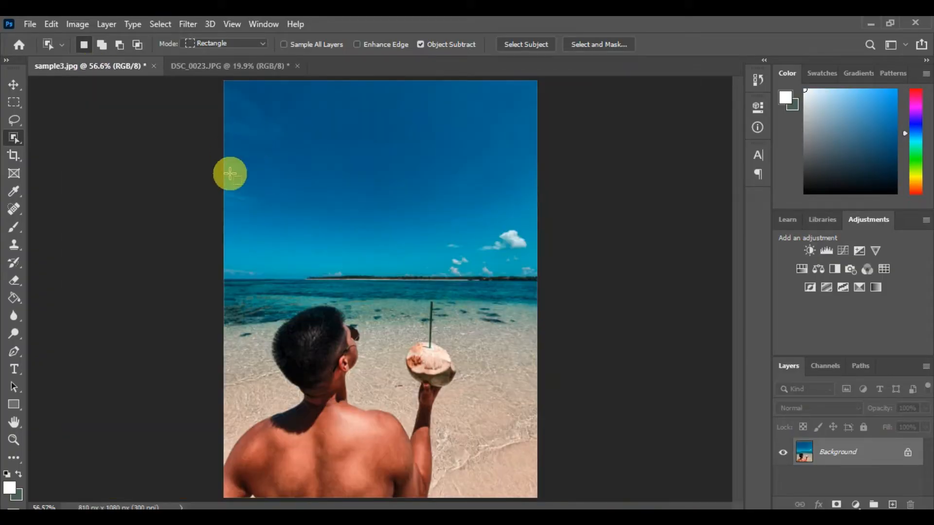
{"action": "left_click", "coordinate": [229, 66]}
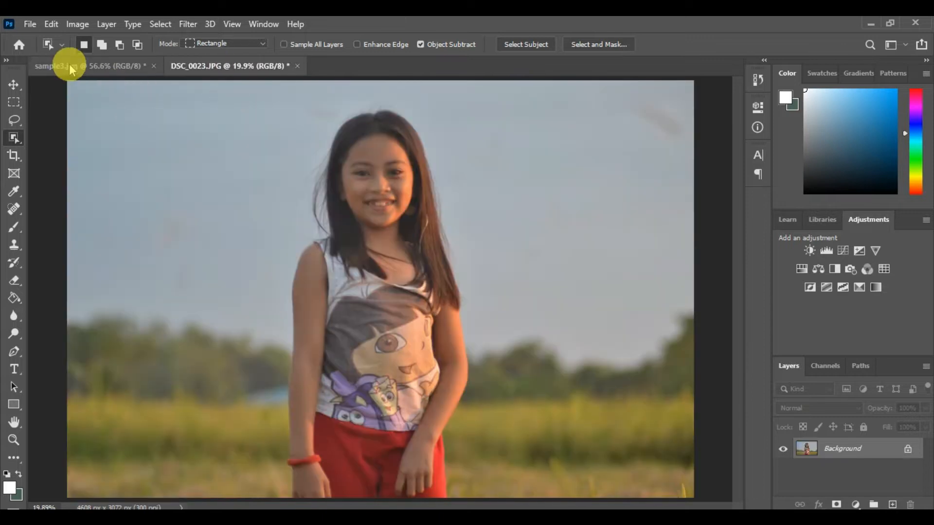
{"action": "left_click", "coordinate": [90, 66]}
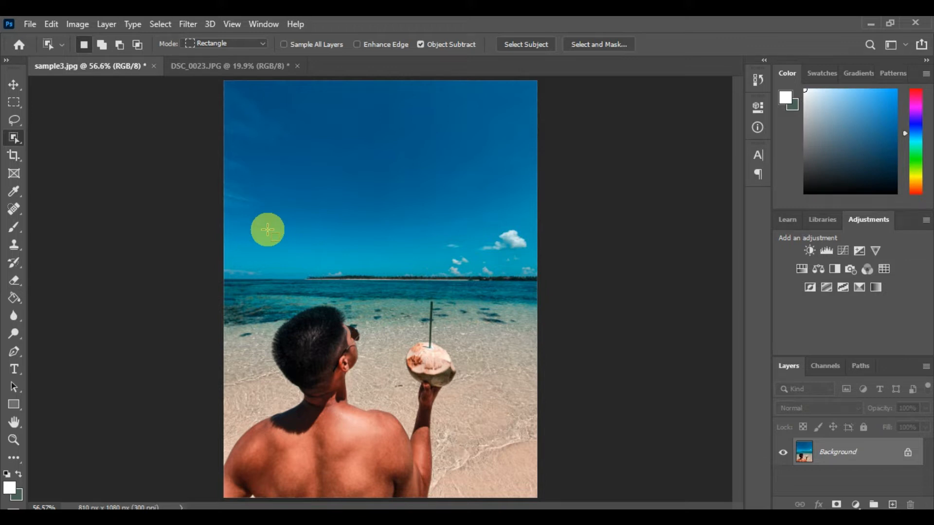
{"action": "mouse_move", "coordinate": [213, 171]}
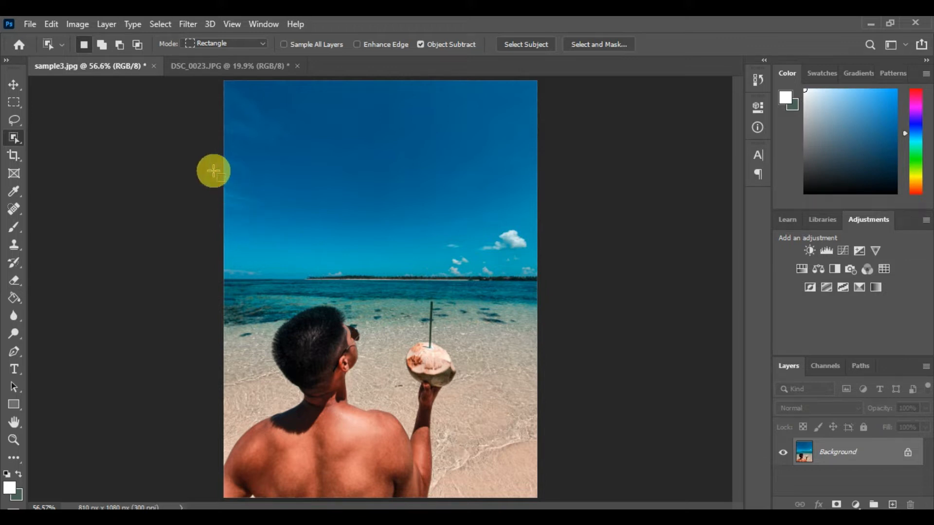
{"action": "left_click", "coordinate": [13, 85]}
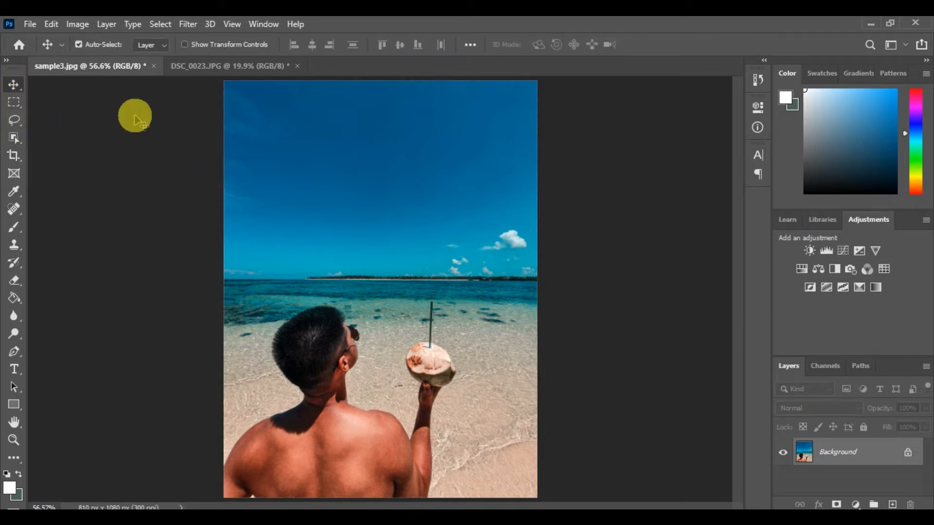
{"action": "left_click", "coordinate": [13, 138]}
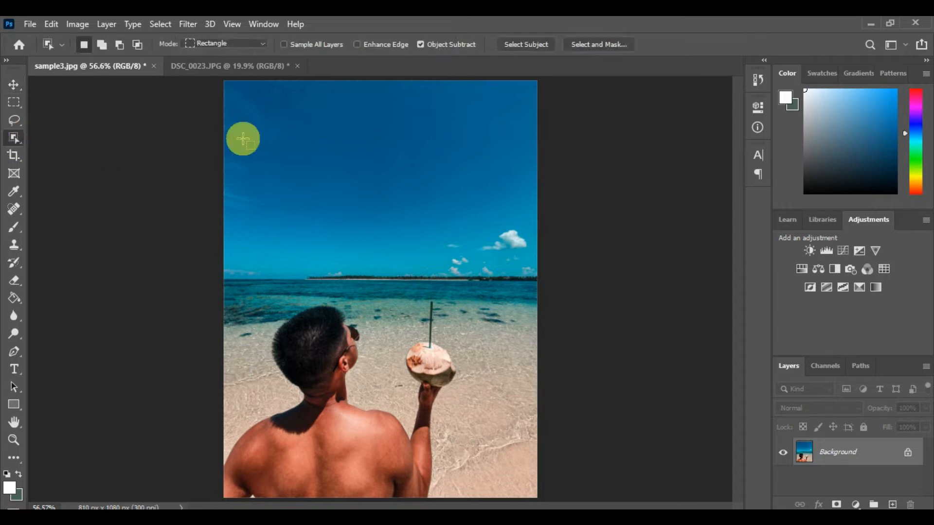
{"action": "mouse_move", "coordinate": [14, 138]}
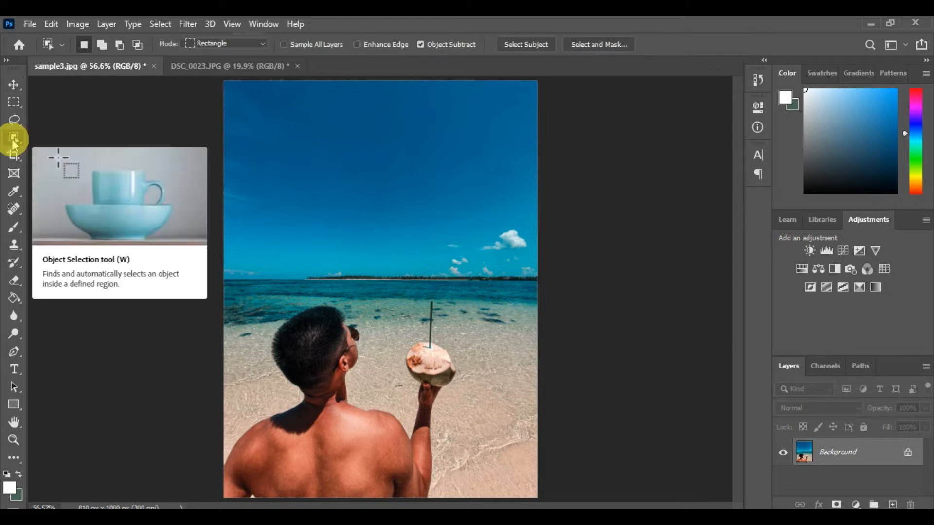
{"action": "mouse_move", "coordinate": [652, 102]}
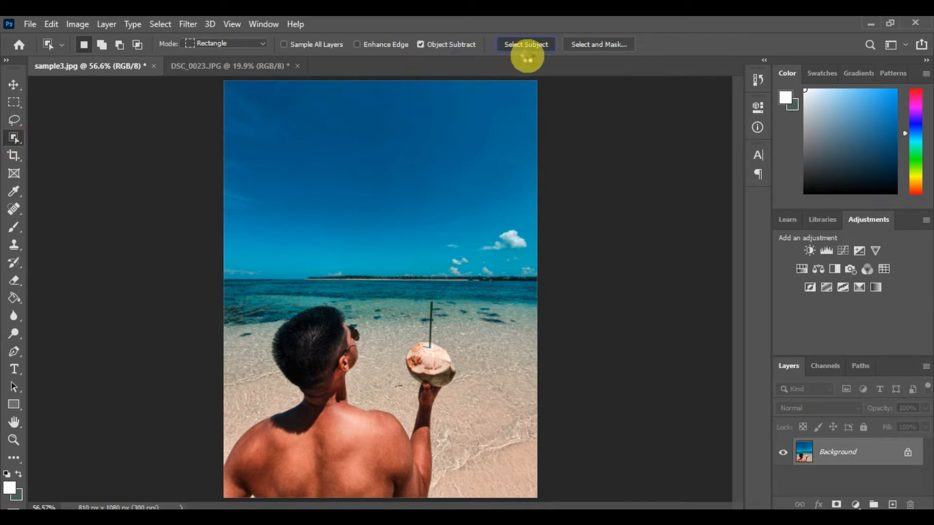
{"action": "mouse_move", "coordinate": [491, 133]}
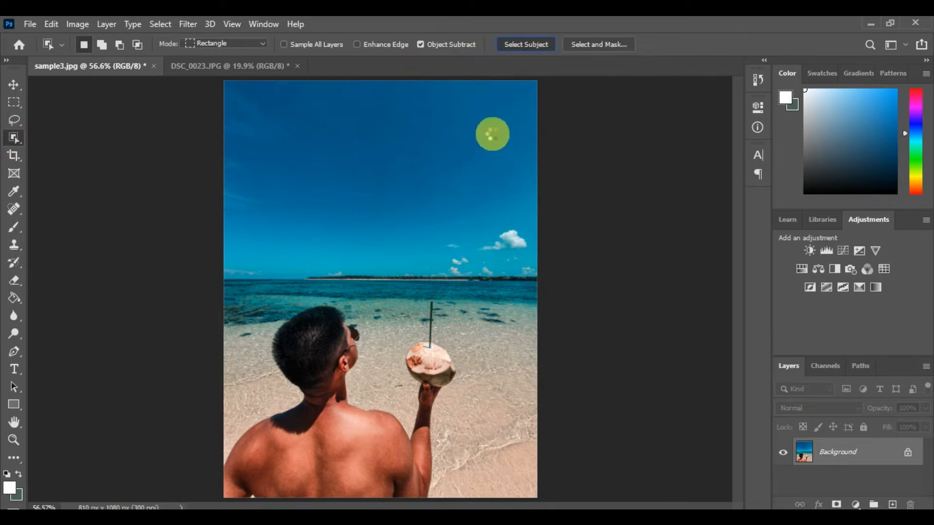
{"action": "left_click", "coordinate": [524, 45]}
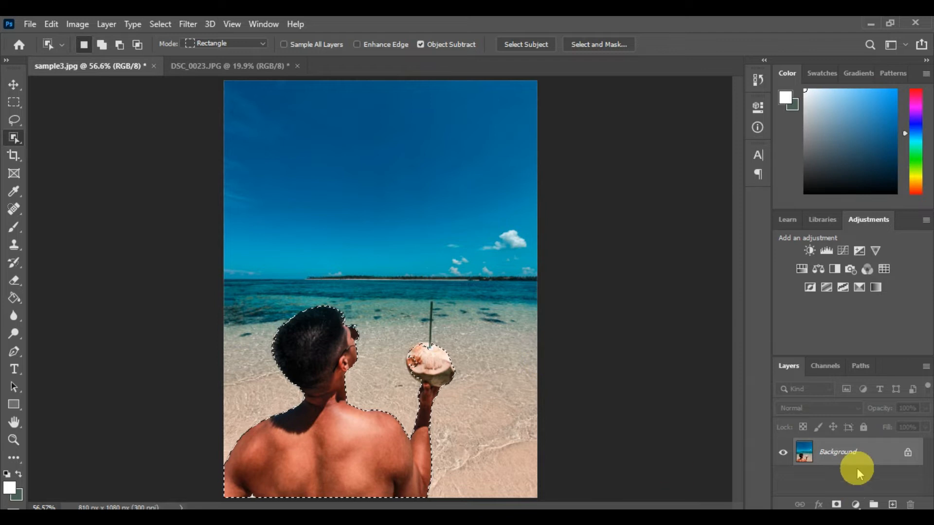
Zoom in to inspect the man's hair edges on his new Layer 1.
{"action": "left_click", "coordinate": [14, 440]}
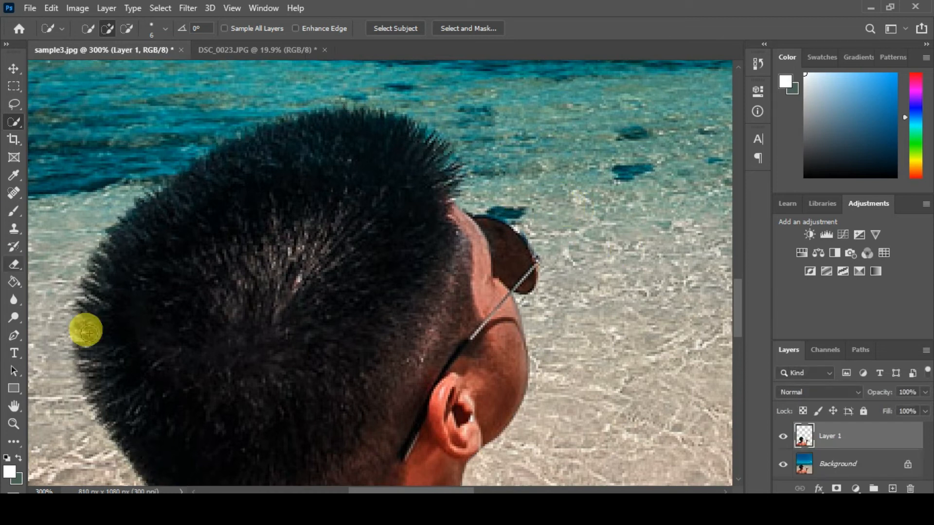
View the photo at actual size and add a new empty Layer 2 below the man.
{"action": "left_click", "coordinate": [14, 424]}
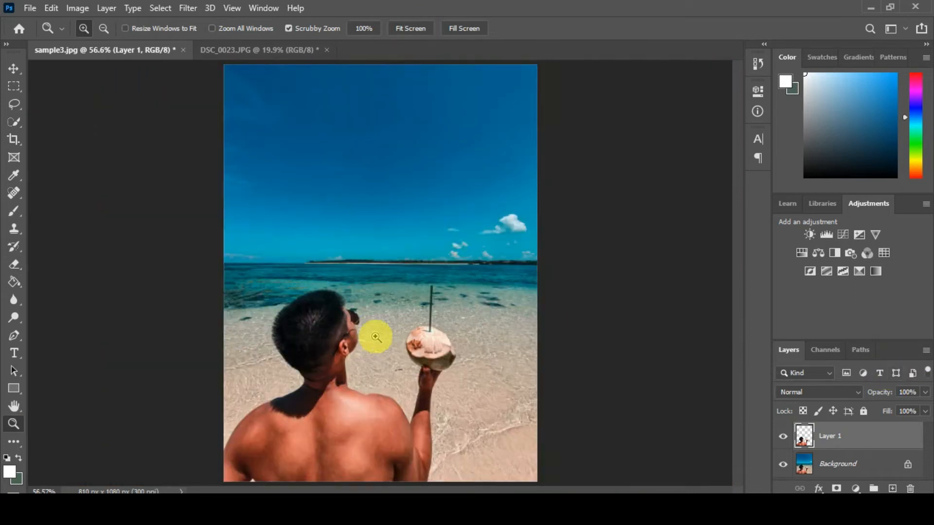
{"action": "left_click", "coordinate": [376, 337]}
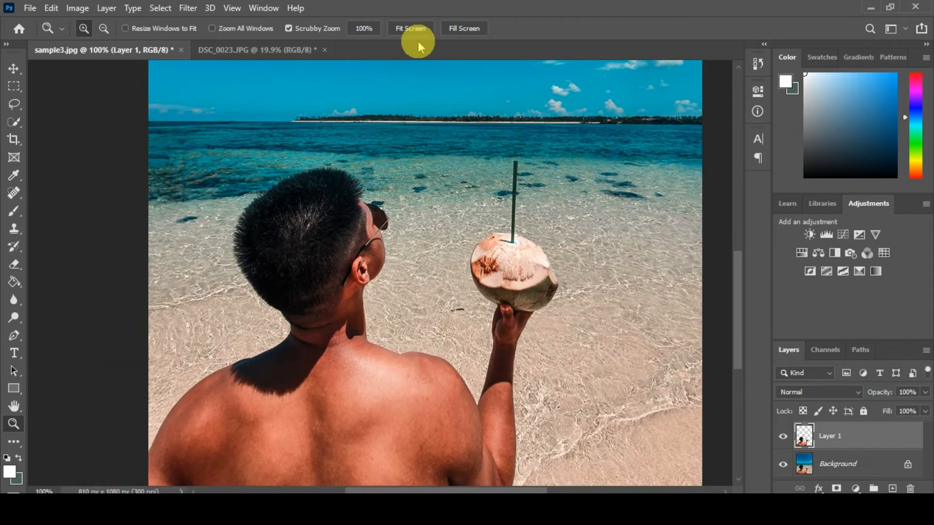
{"action": "left_click", "coordinate": [892, 488]}
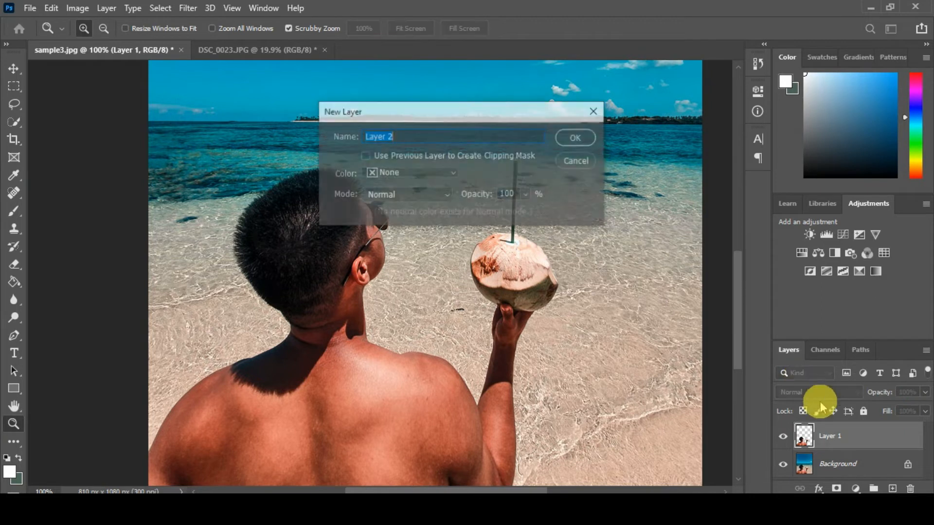
{"action": "left_click", "coordinate": [573, 137]}
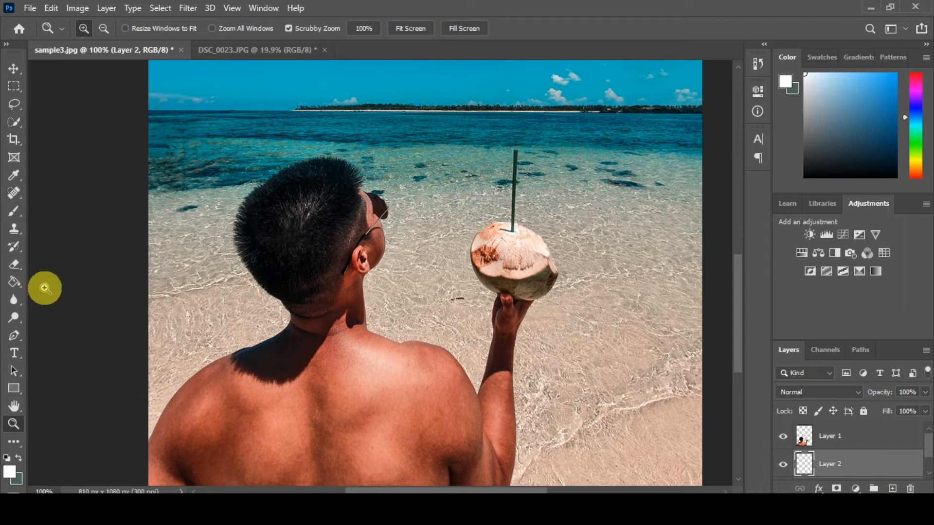
{"action": "left_click", "coordinate": [14, 281]}
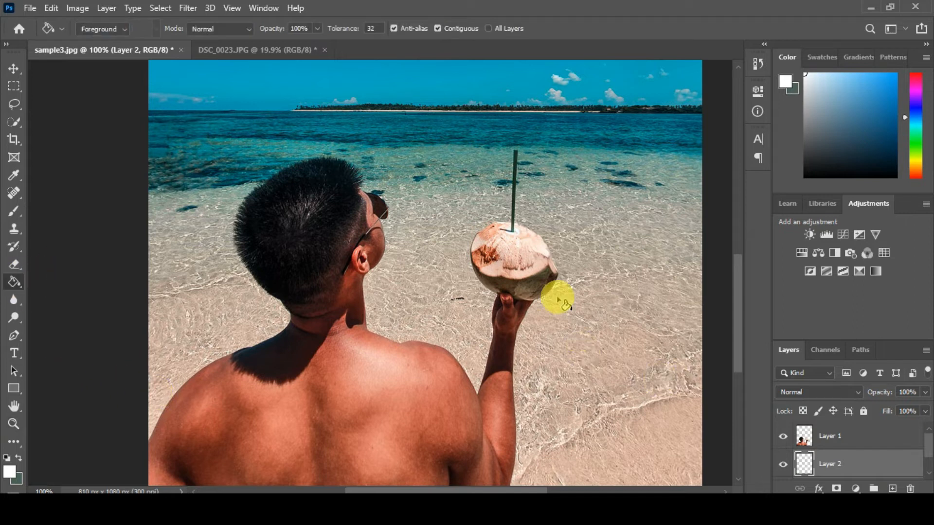
Fill Layer 2 with white using the Paint Bucket.
{"action": "left_click", "coordinate": [13, 424]}
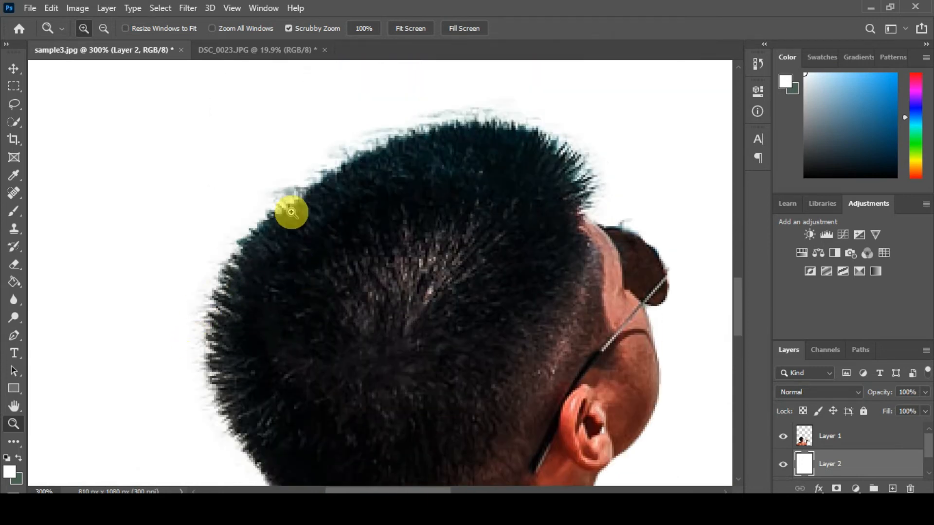
{"action": "mouse_move", "coordinate": [523, 175]}
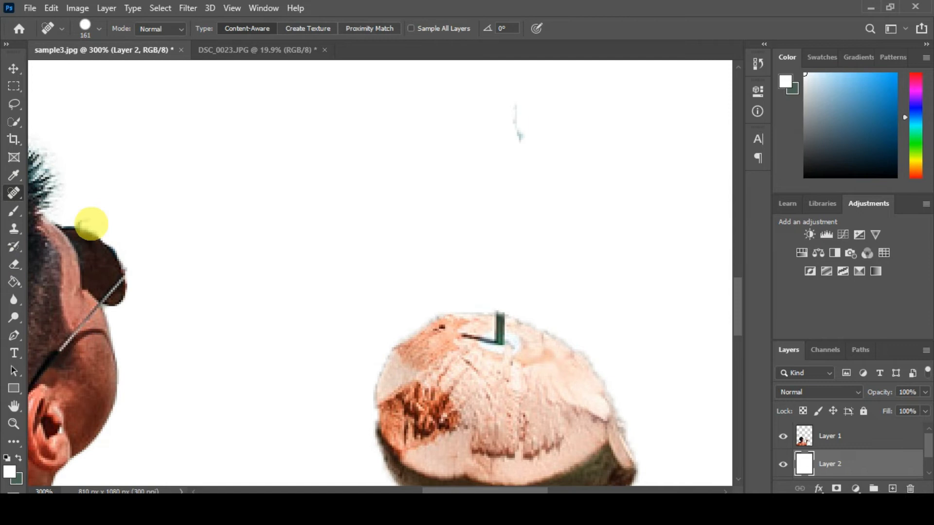
Heal the straw with a small Spot Healing Brush, then erase leftovers with Hard Round.
{"action": "left_click", "coordinate": [88, 29]}
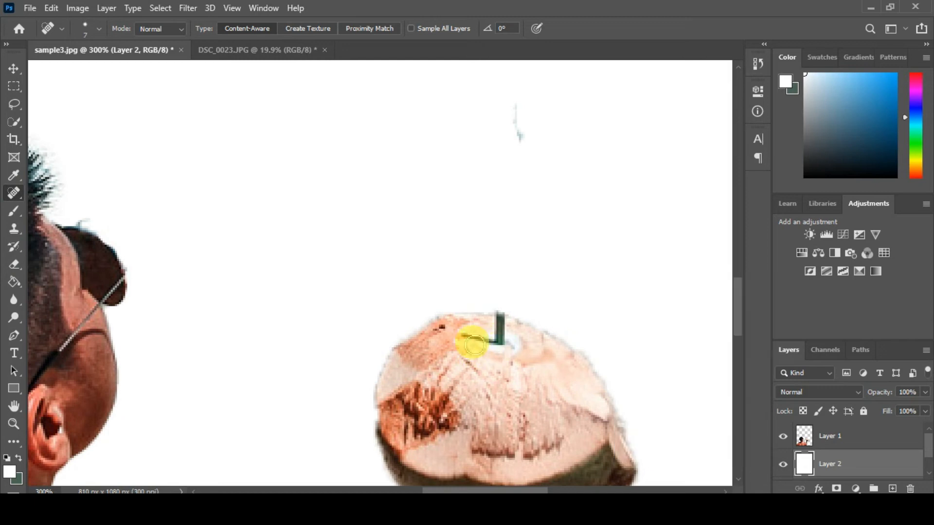
{"action": "left_click", "coordinate": [830, 435]}
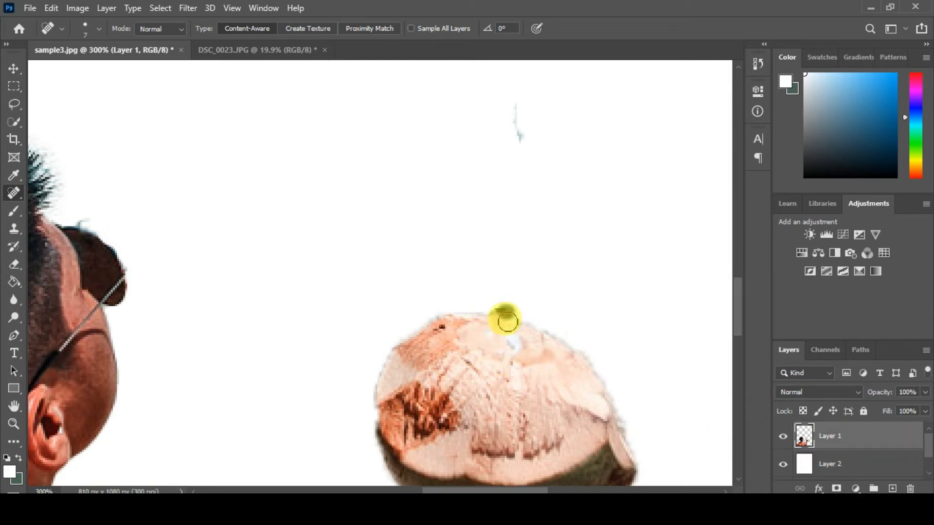
{"action": "right_click", "coordinate": [13, 264]}
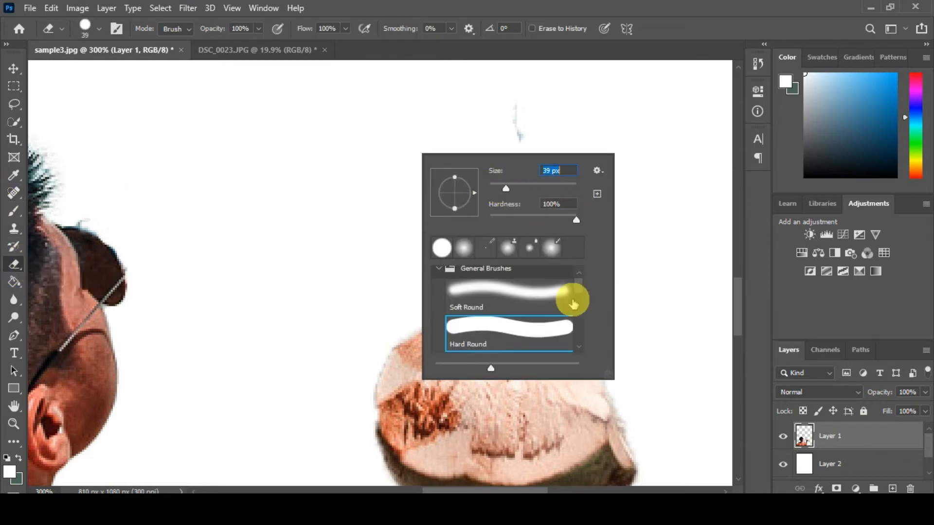
{"action": "left_click", "coordinate": [509, 330]}
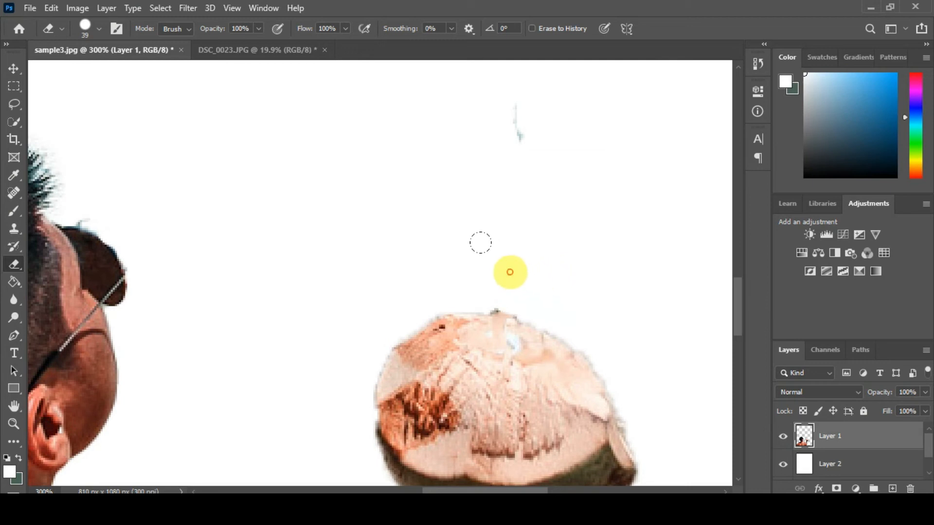
{"action": "left_click", "coordinate": [13, 424]}
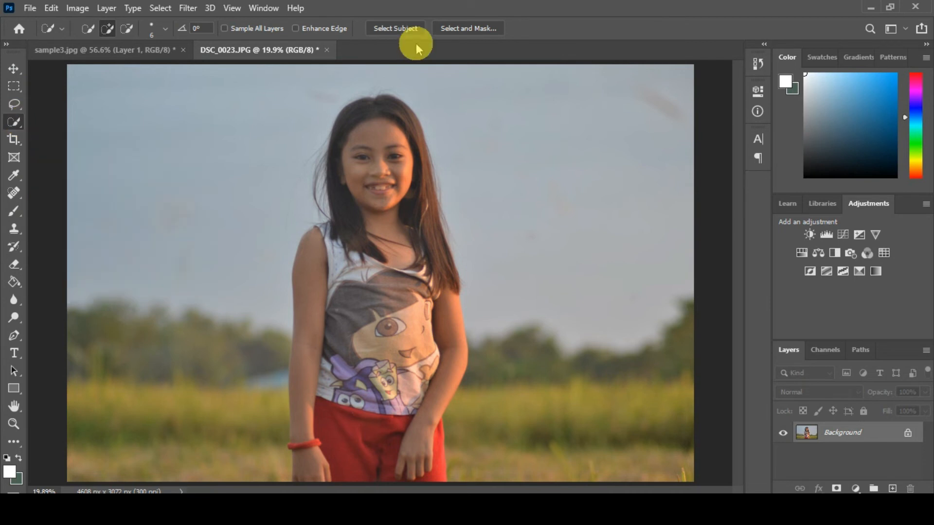
Select the girl as subject in DSC_0023.JPG and add a new empty layer.
{"action": "left_click", "coordinate": [395, 29]}
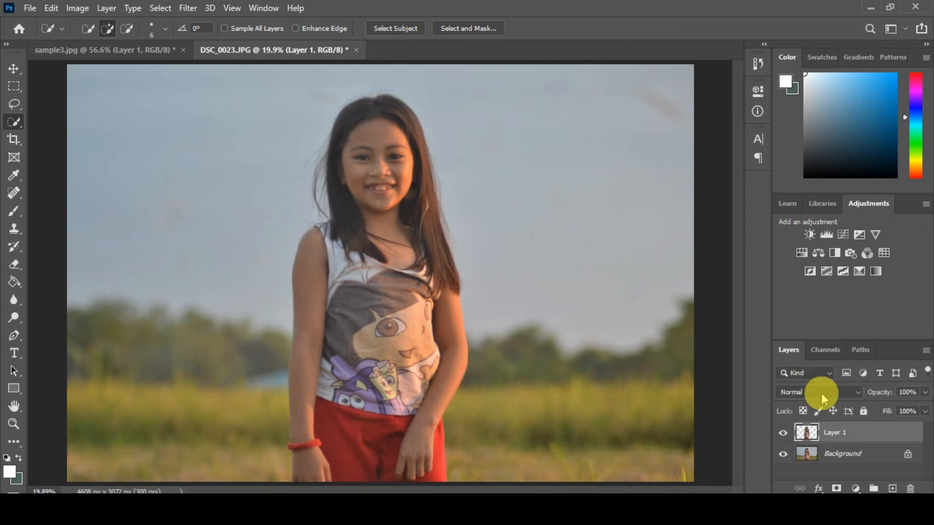
{"action": "left_click", "coordinate": [891, 488]}
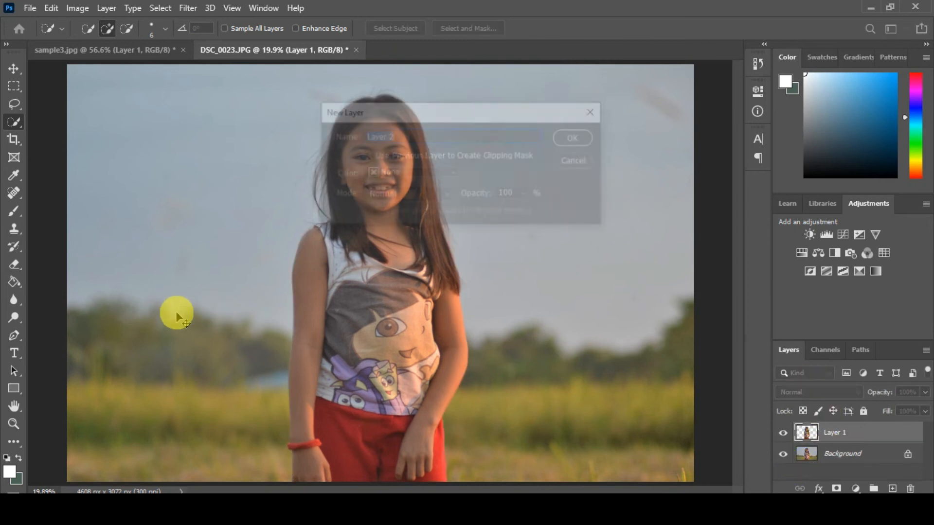
{"action": "left_click", "coordinate": [570, 137]}
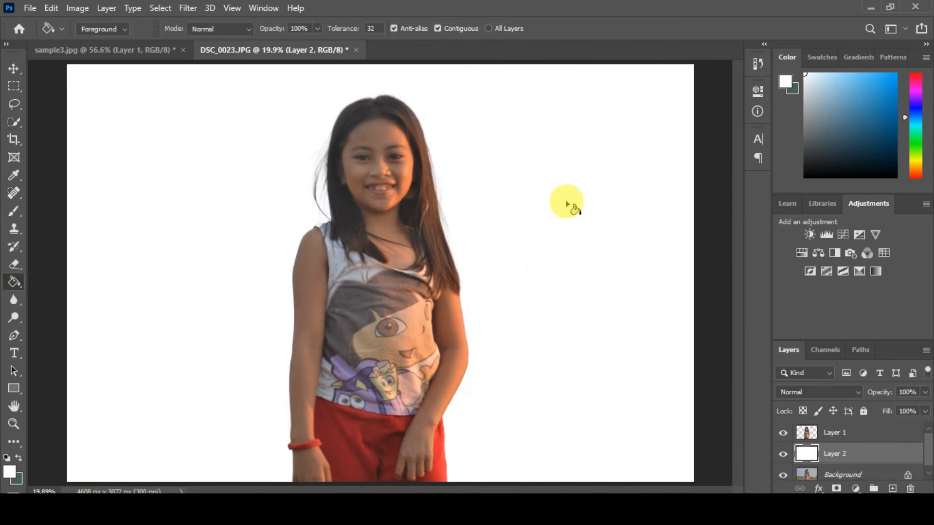
Zoom in on the girl's face and hair edges to check the cut-out.
{"action": "left_click", "coordinate": [13, 424]}
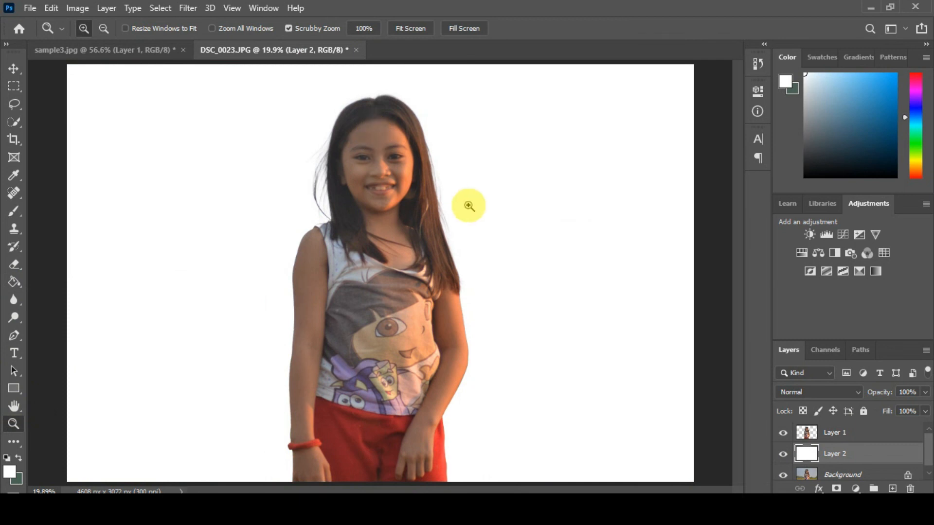
{"action": "left_click", "coordinate": [468, 205]}
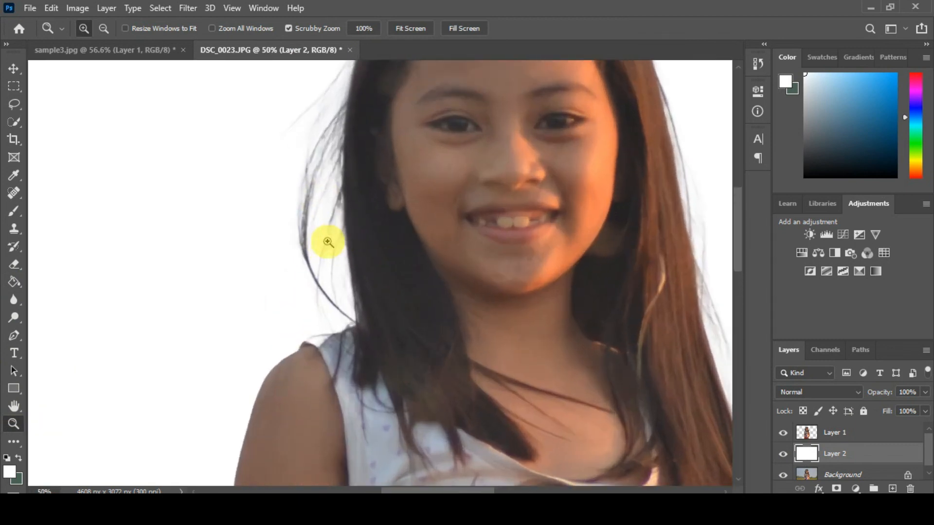
{"action": "left_click", "coordinate": [328, 243]}
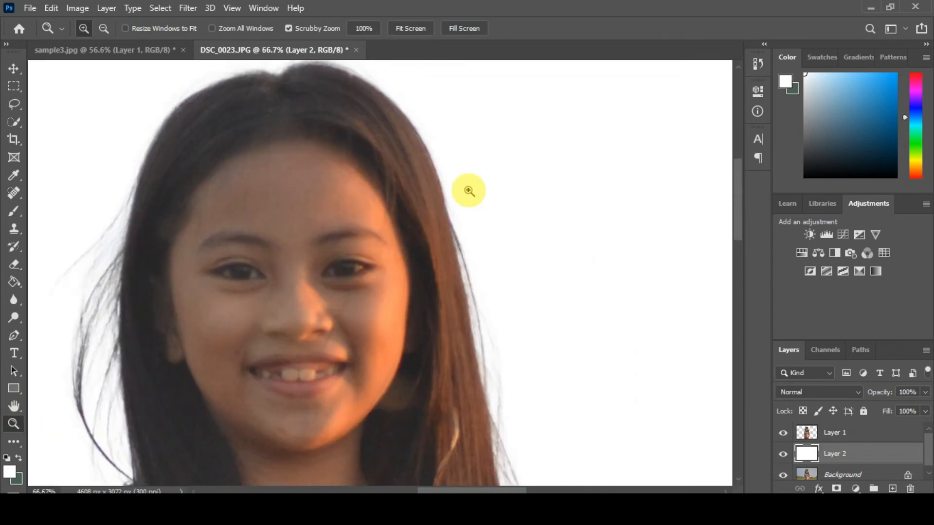
{"action": "mouse_move", "coordinate": [564, 302]}
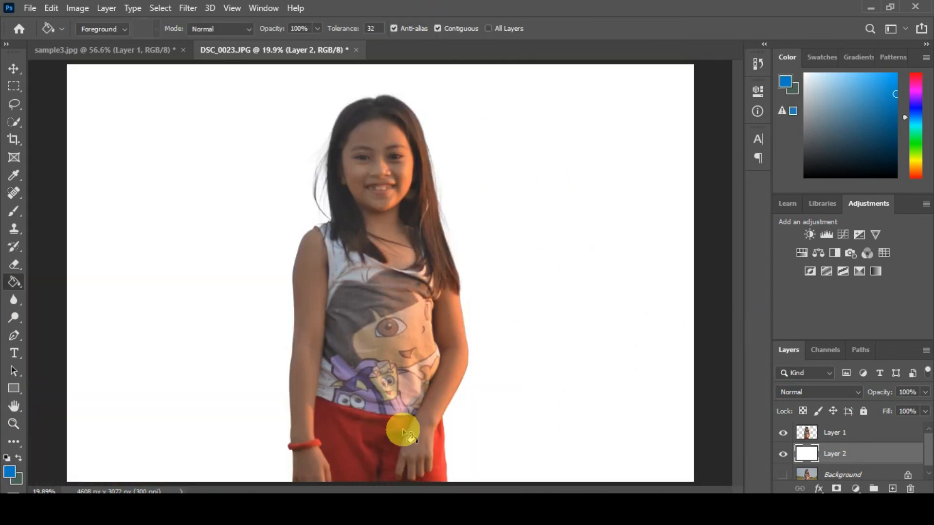
{"action": "left_click", "coordinate": [13, 424]}
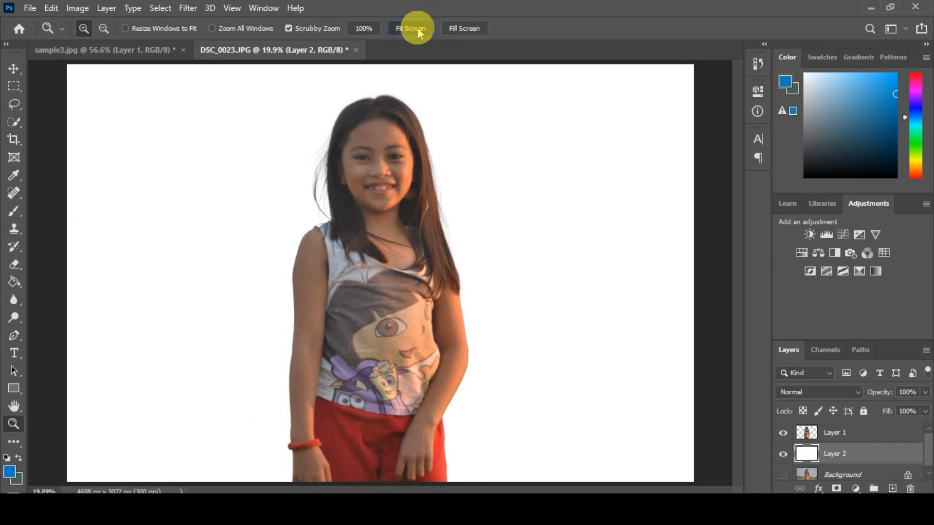
{"action": "mouse_move", "coordinate": [411, 28]}
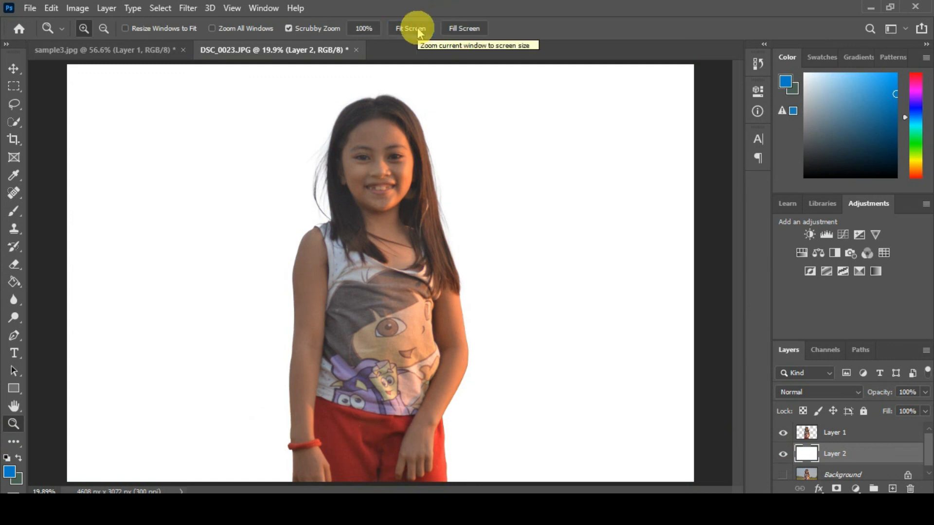